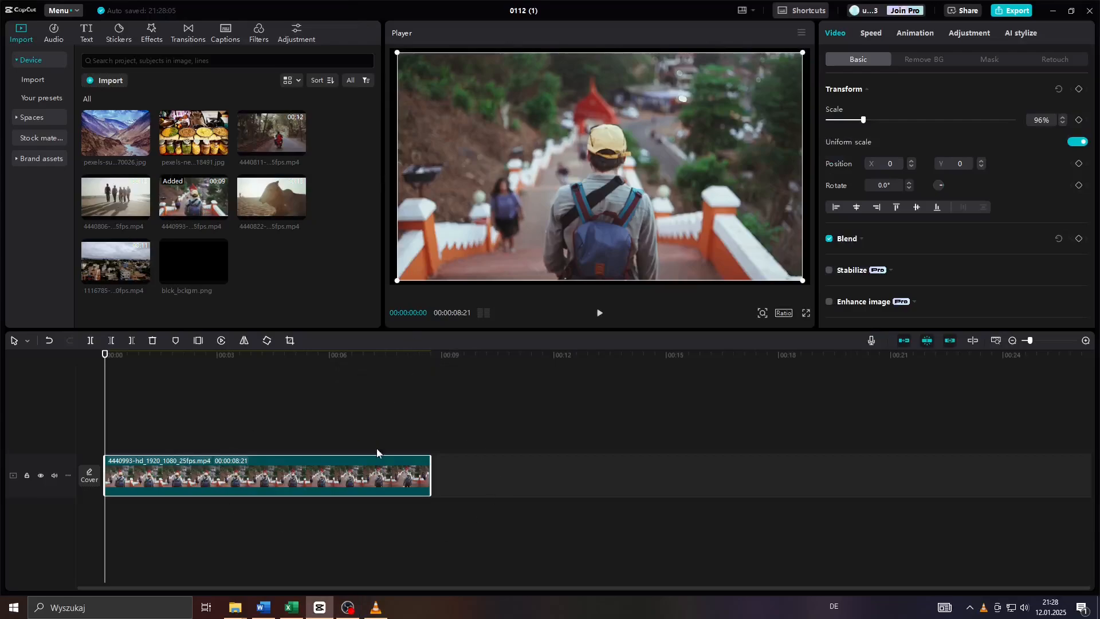
{"action": "mouse_move", "coordinate": [463, 145]}
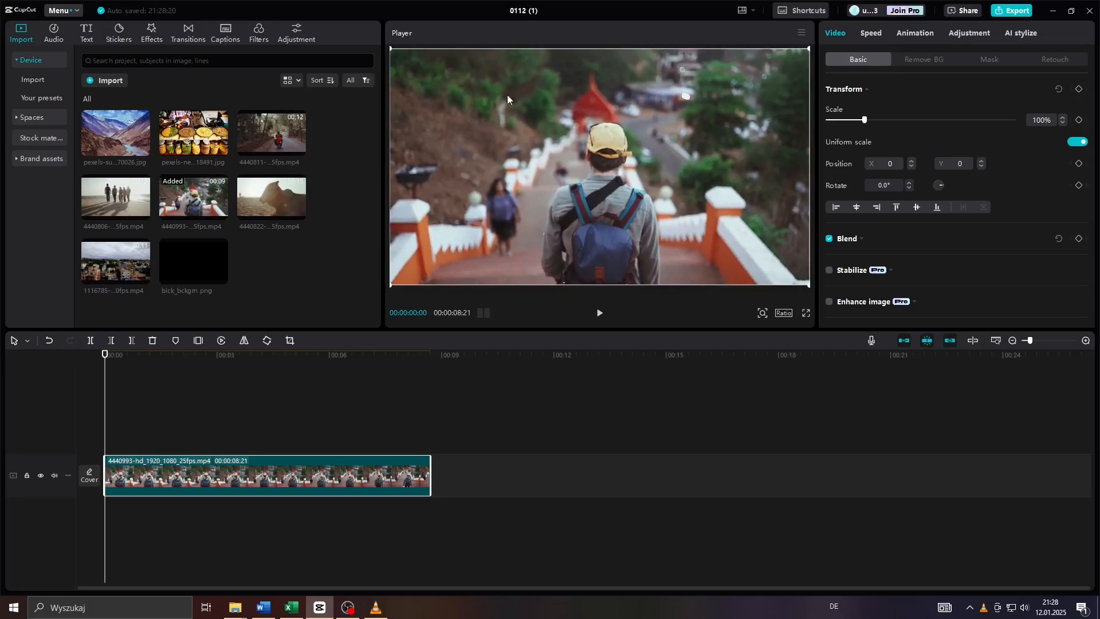
{"action": "mouse_move", "coordinate": [364, 432]}
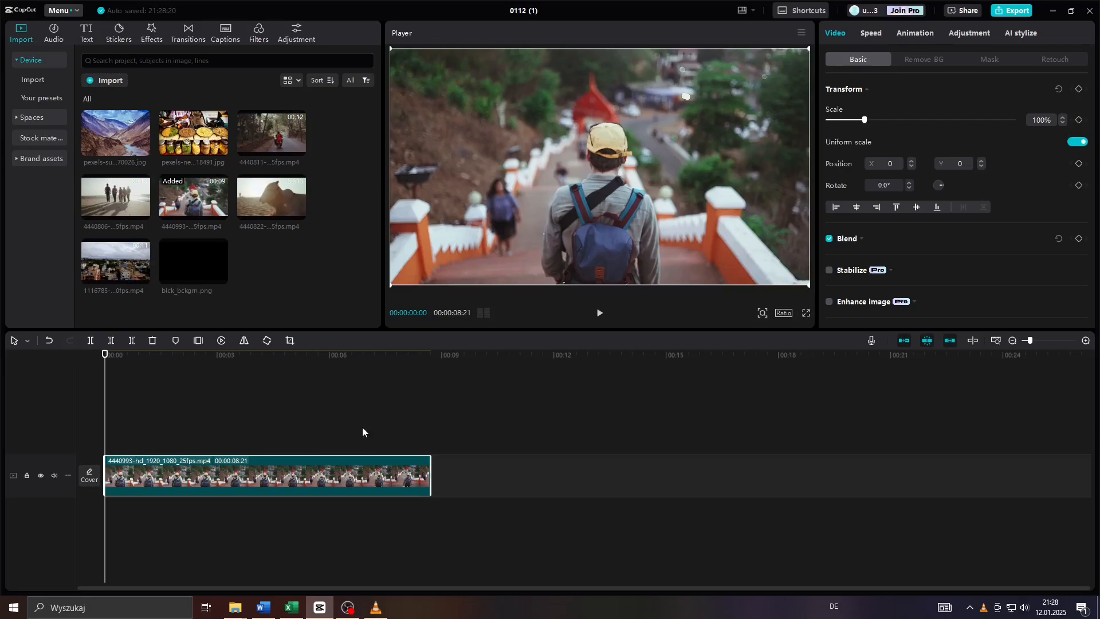
{"action": "mouse_move", "coordinate": [368, 415]}
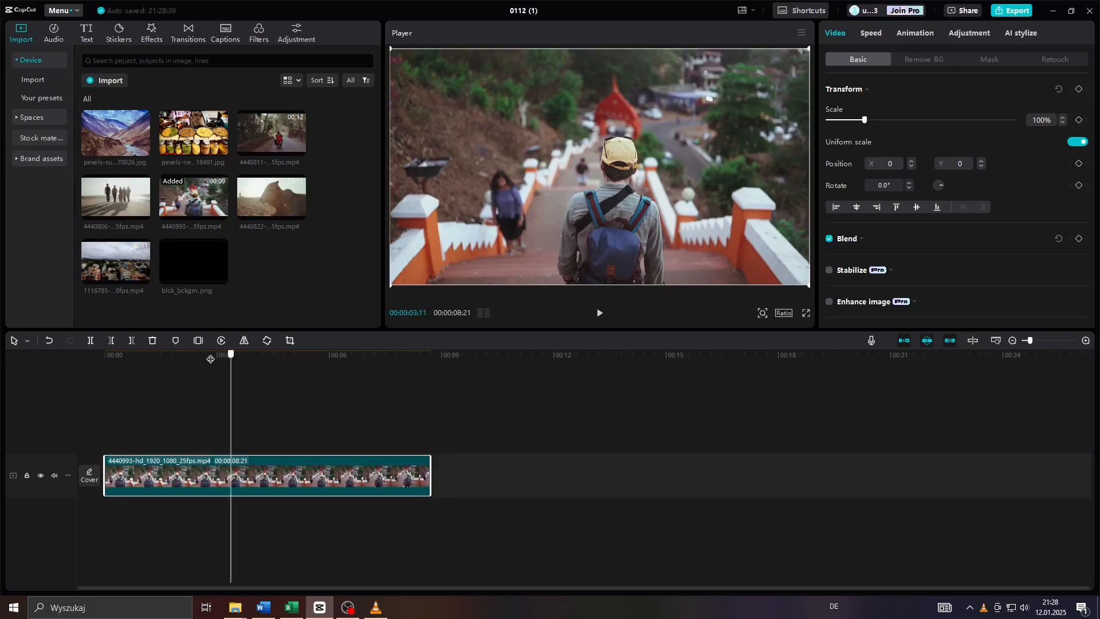
Return the playhead to 00:00 and deselect the clip to show project details.
{"action": "left_click", "coordinate": [104, 355]}
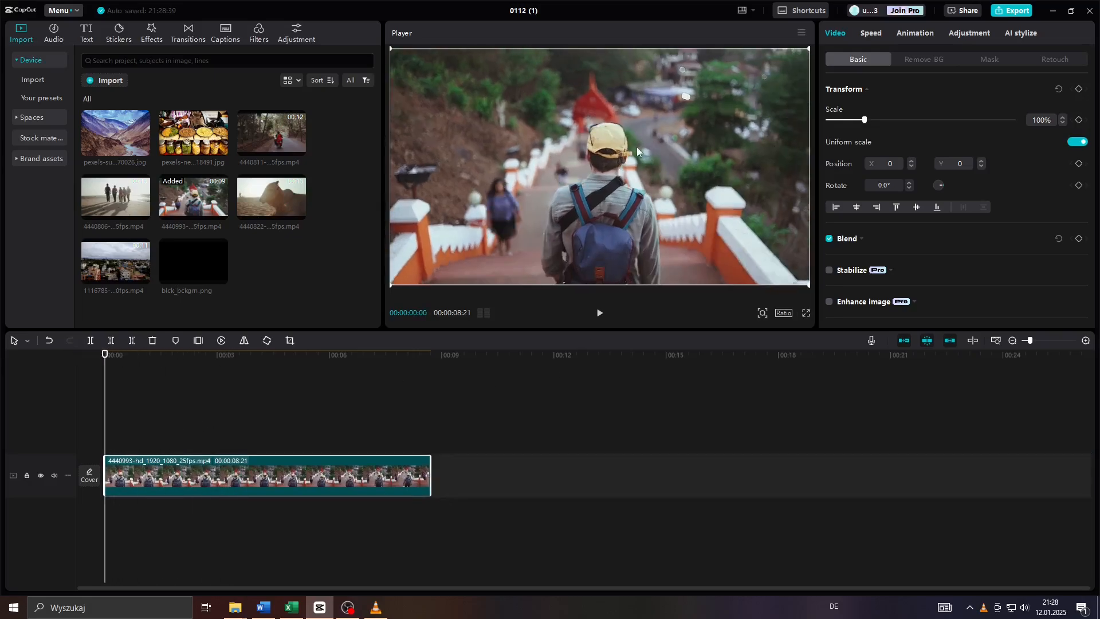
{"action": "mouse_move", "coordinate": [504, 181]}
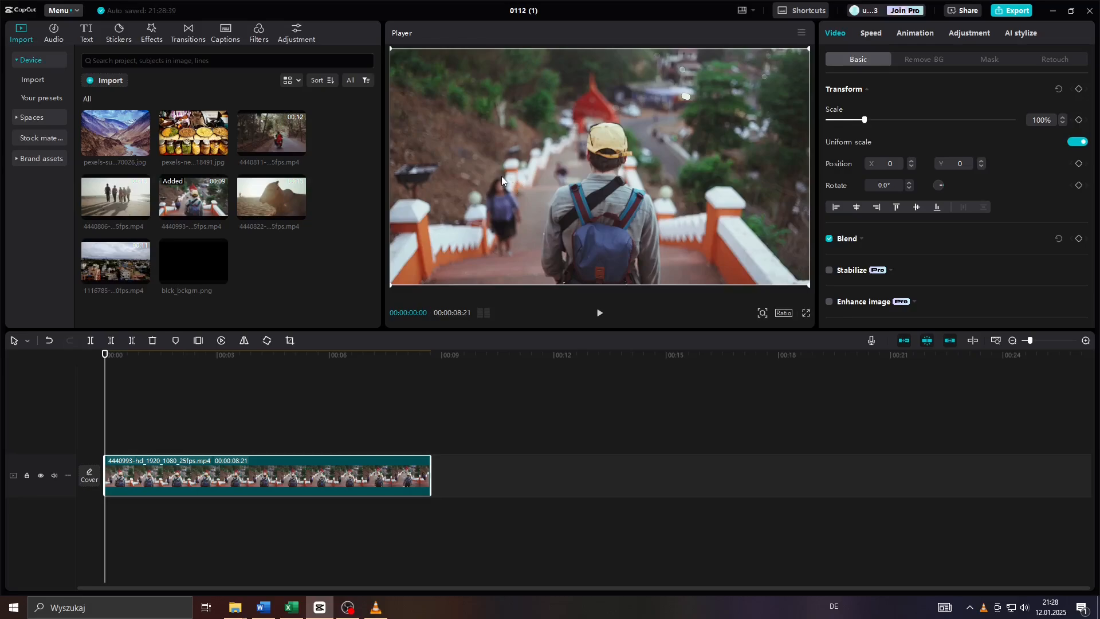
{"action": "mouse_move", "coordinate": [310, 207]}
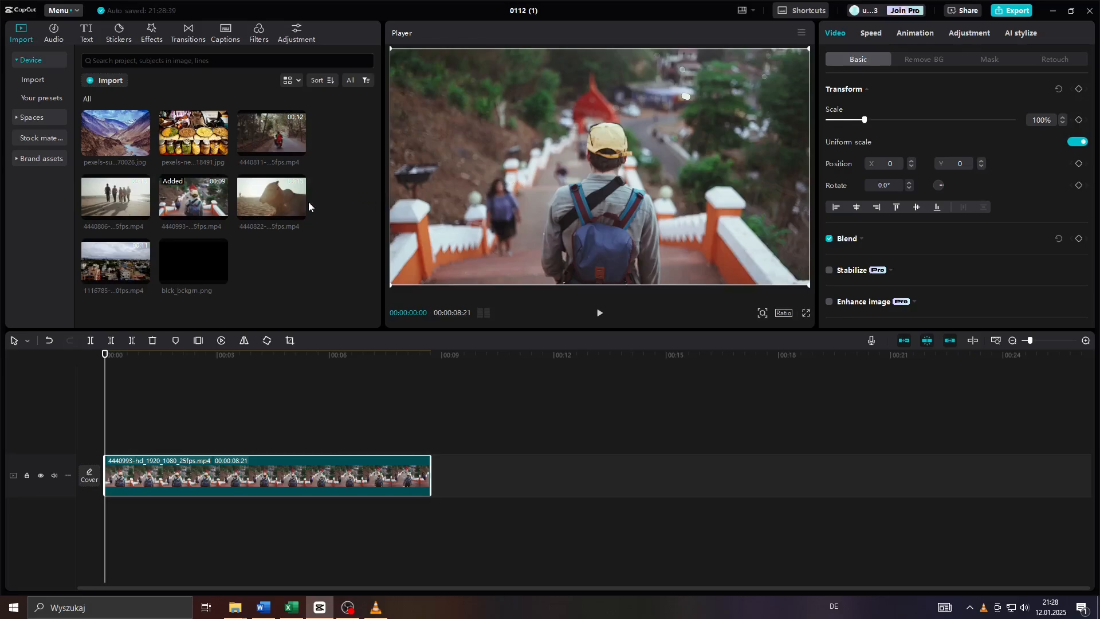
{"action": "mouse_move", "coordinate": [187, 260]}
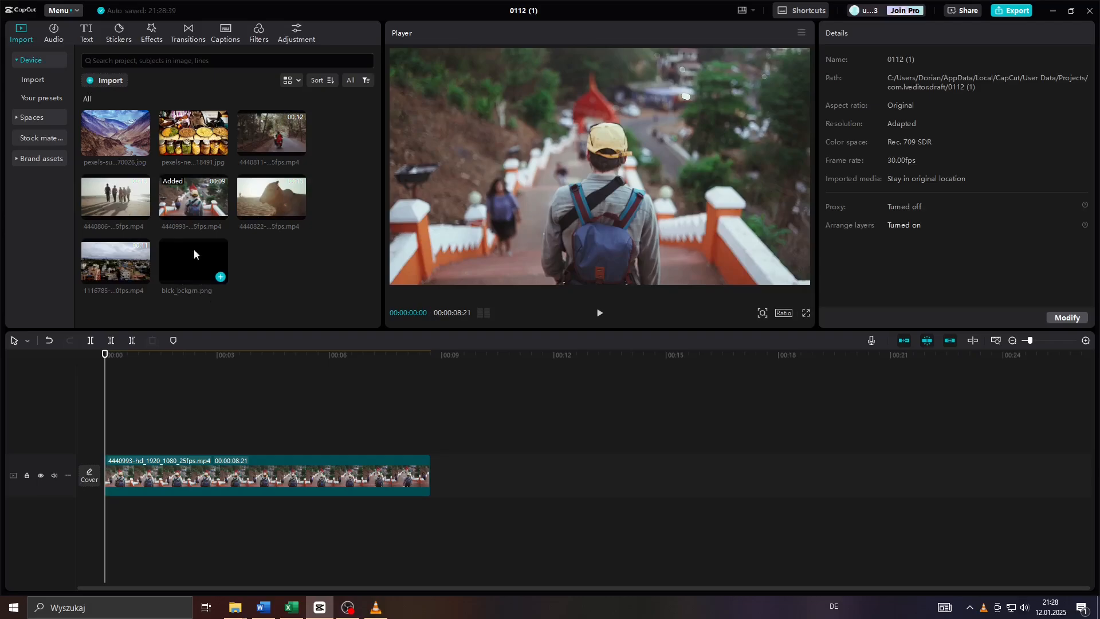
{"action": "left_click", "coordinate": [193, 261]}
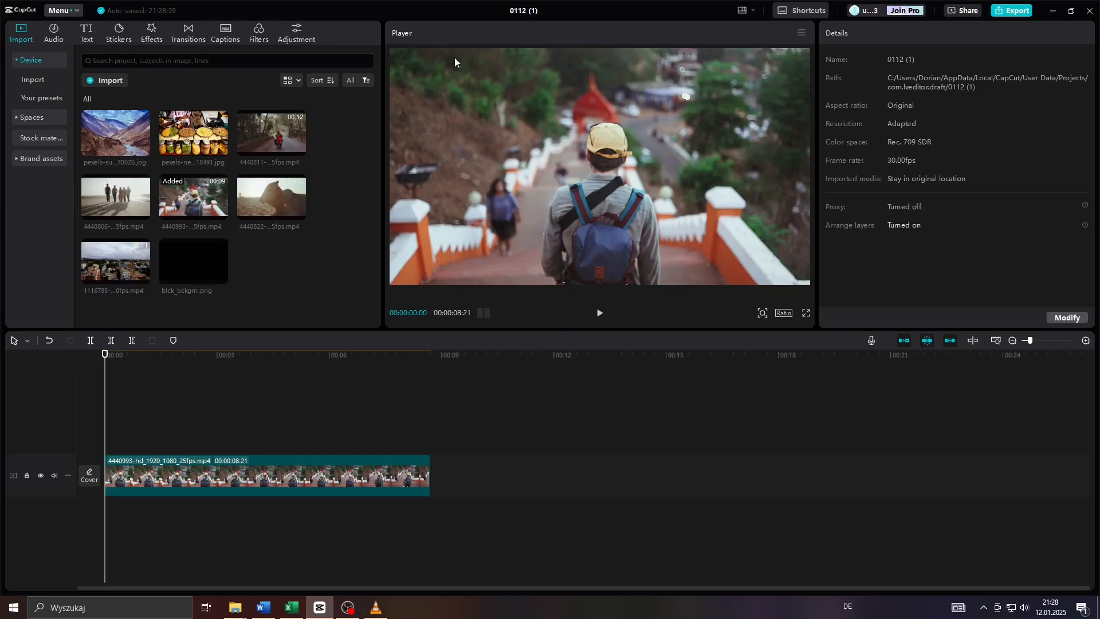
{"action": "mouse_move", "coordinate": [423, 162]}
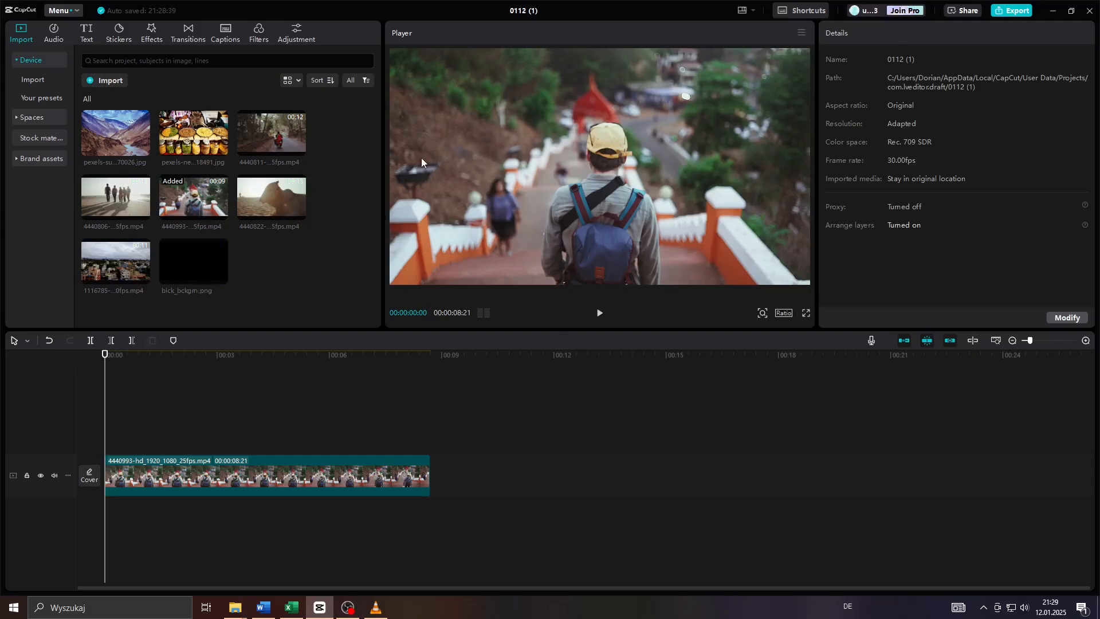
{"action": "mouse_move", "coordinate": [169, 264]}
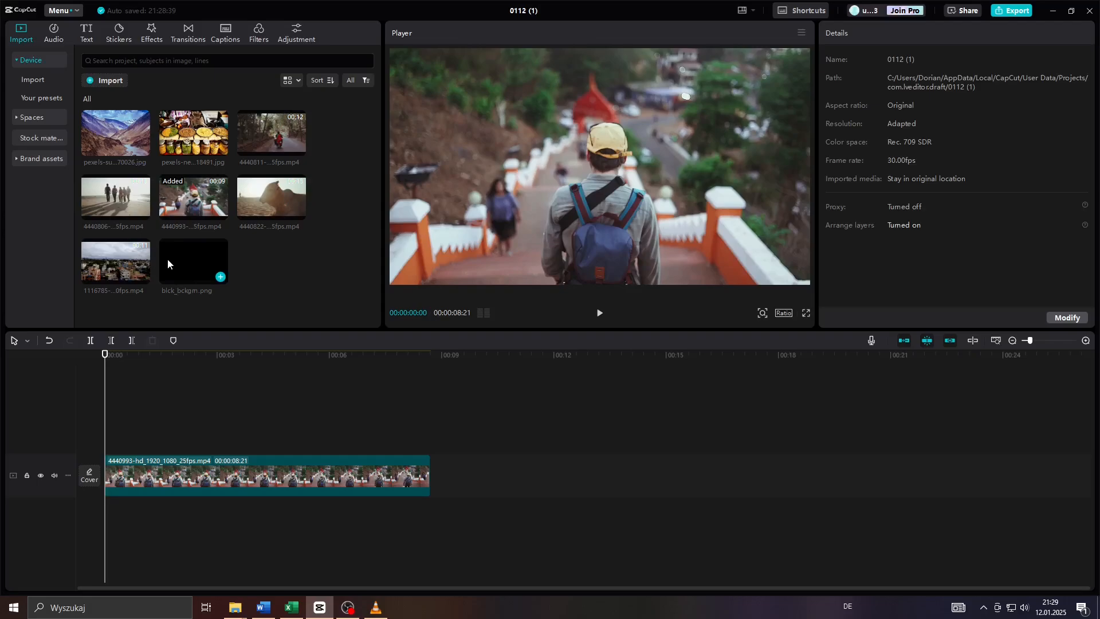
{"action": "mouse_move", "coordinate": [191, 264]}
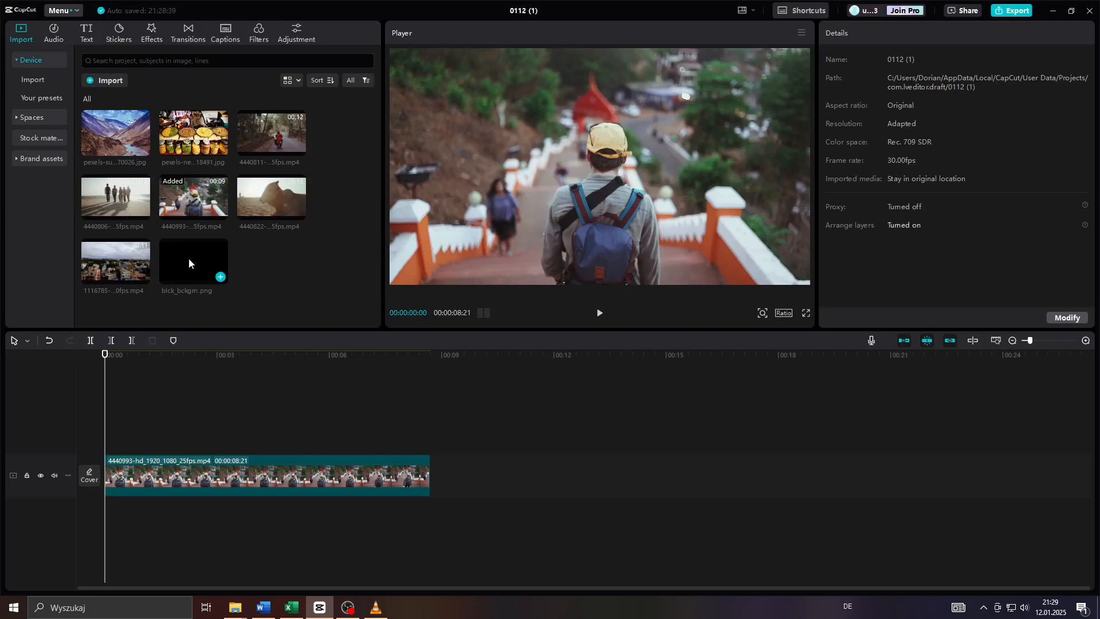
{"action": "mouse_move", "coordinate": [188, 264]}
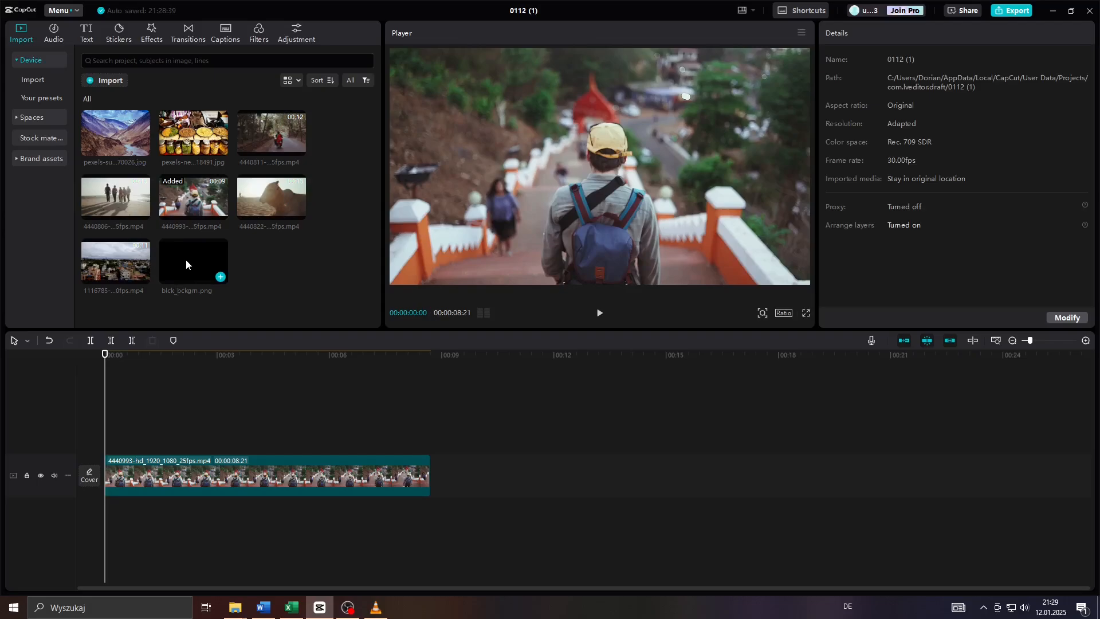
{"action": "mouse_move", "coordinate": [190, 283]}
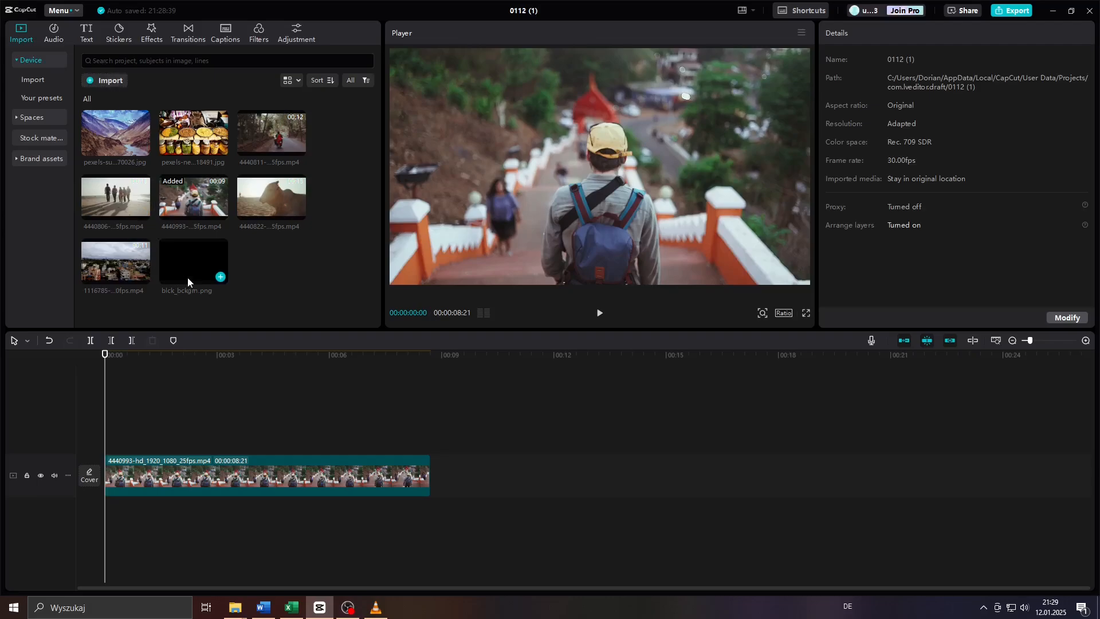
{"action": "mouse_move", "coordinate": [191, 266]}
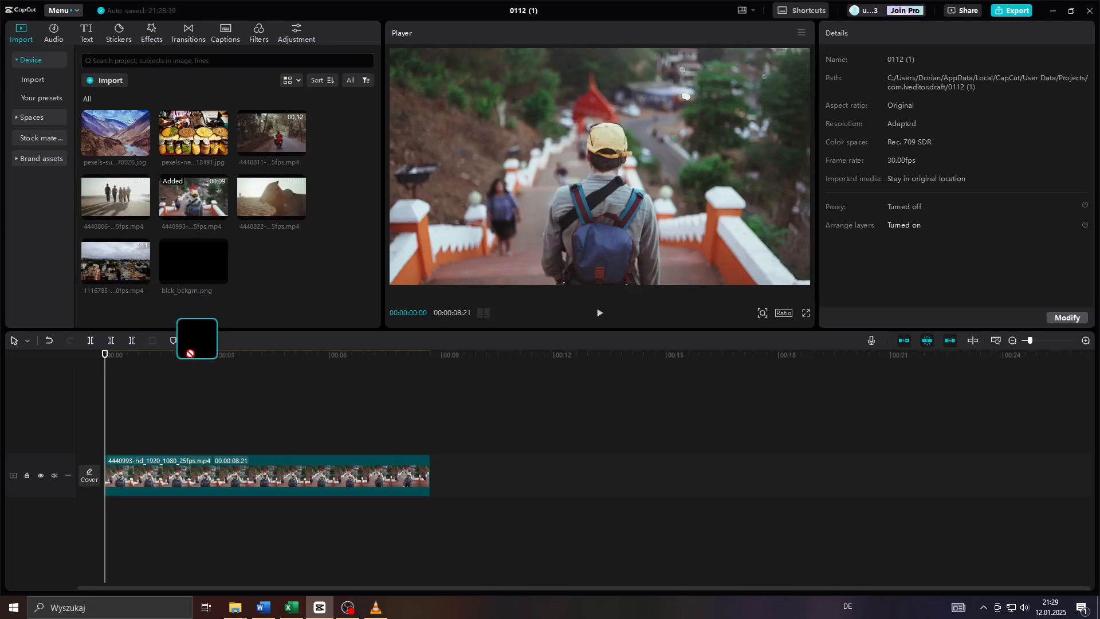
Put blck_bckgrn.png on the main track with the travel clip above it at 00:00.
{"action": "left_click_drag", "start_coordinate": [193, 261], "coordinate": [252, 428]}
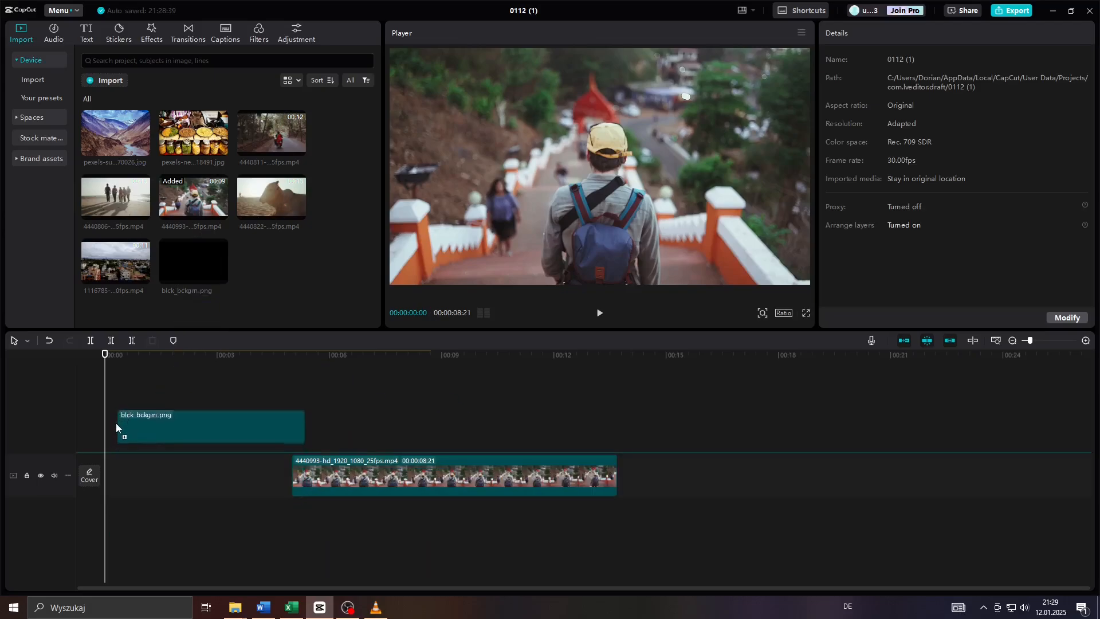
{"action": "left_click_drag", "start_coordinate": [210, 425], "coordinate": [205, 521]}
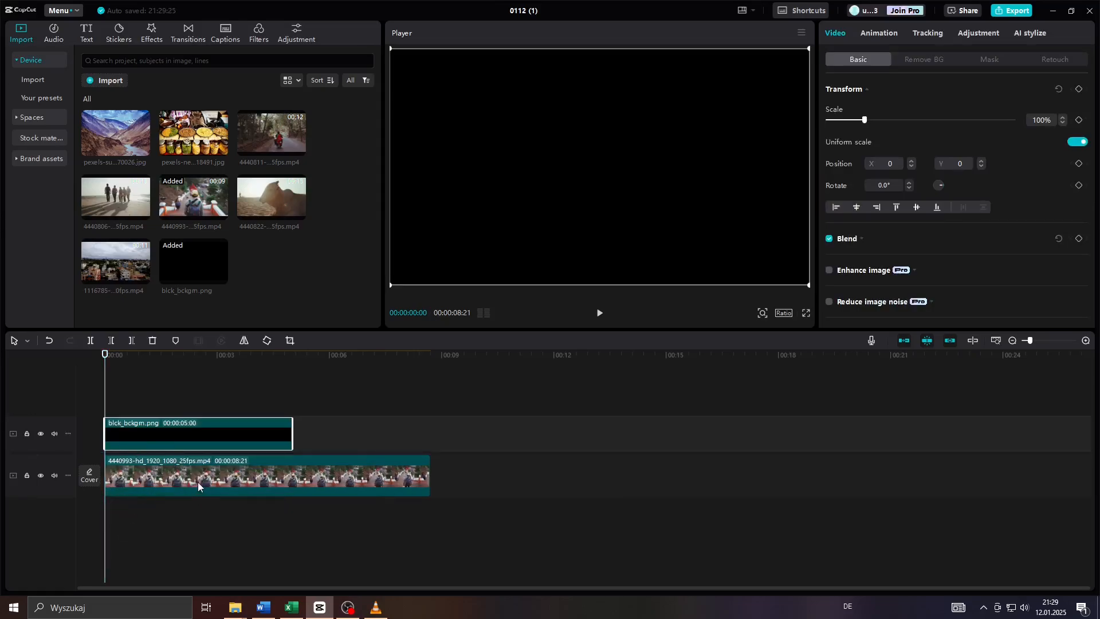
{"action": "left_click_drag", "start_coordinate": [199, 433], "coordinate": [237, 397]}
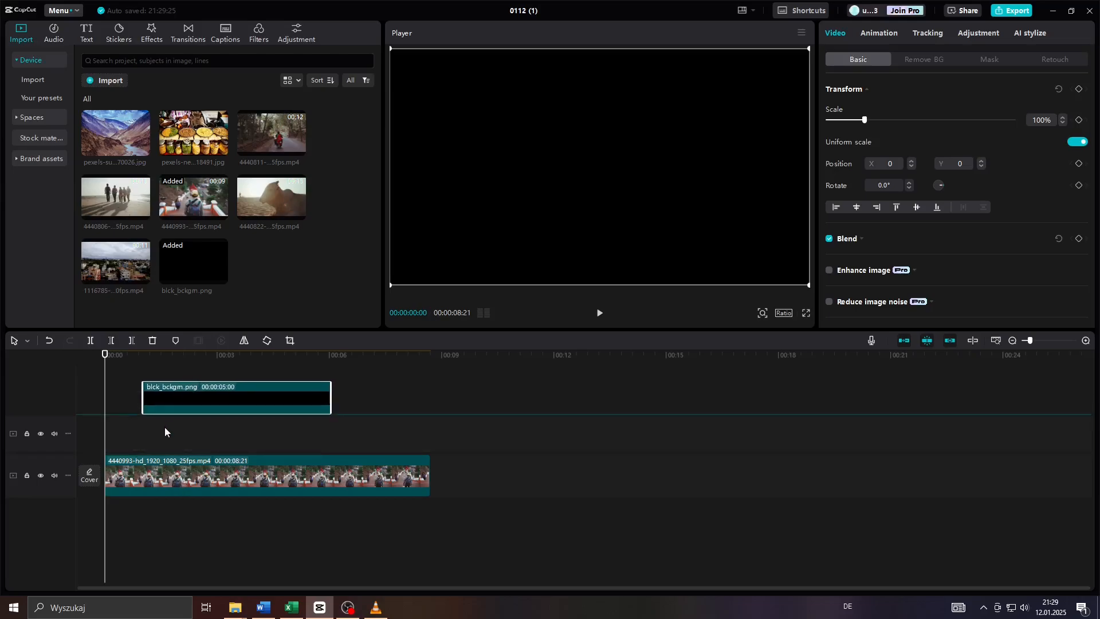
{"action": "left_click_drag", "start_coordinate": [266, 474], "coordinate": [478, 446]}
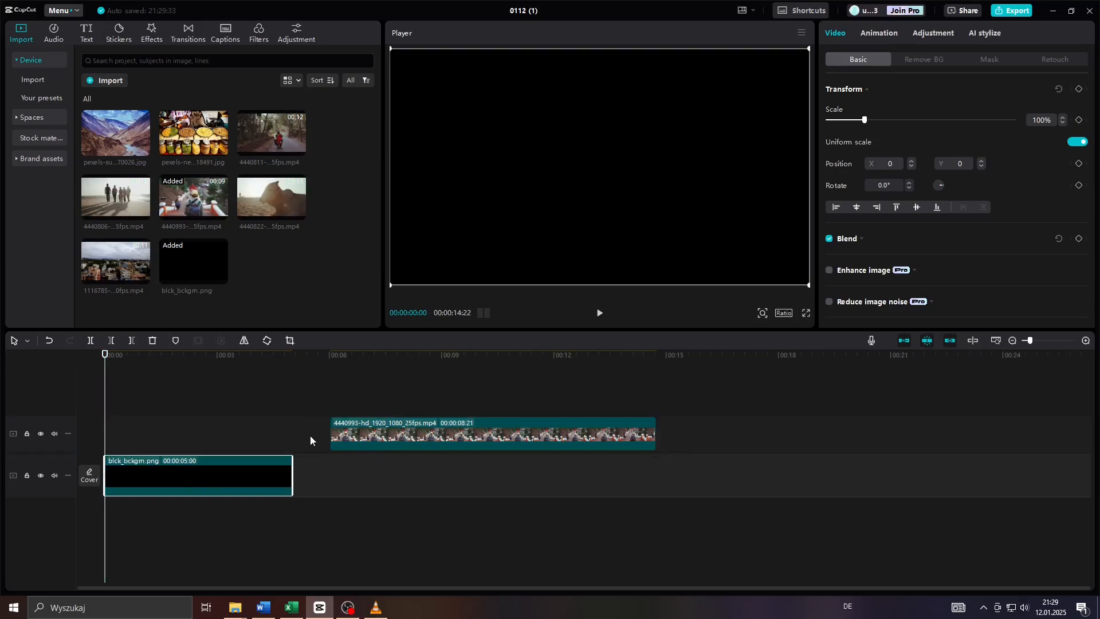
{"action": "left_click_drag", "start_coordinate": [491, 433], "coordinate": [267, 433]}
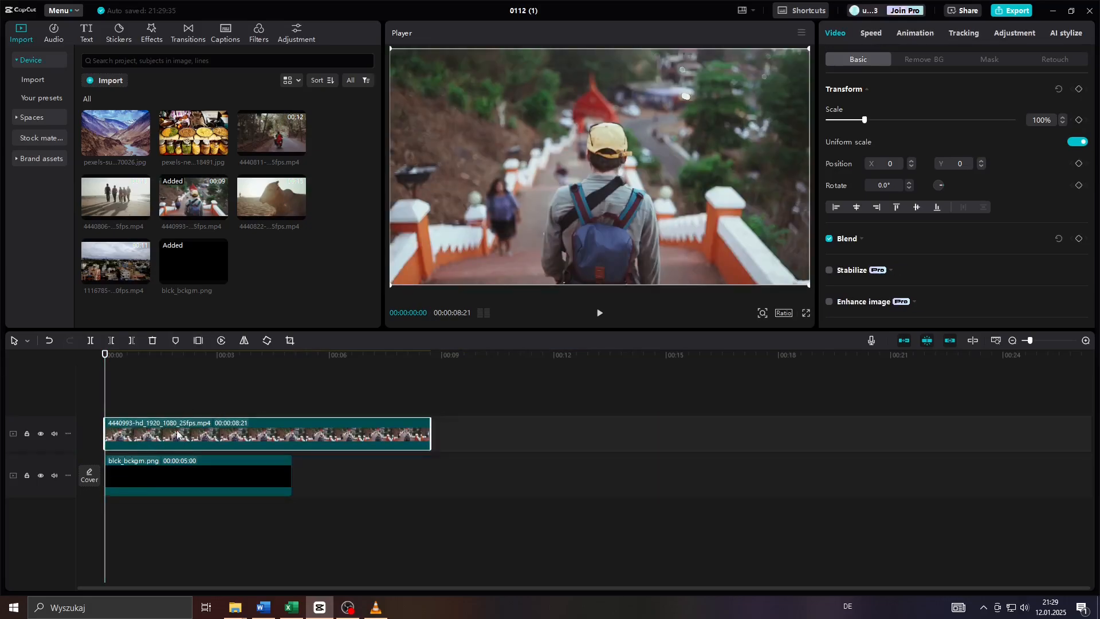
{"action": "mouse_move", "coordinate": [301, 483]}
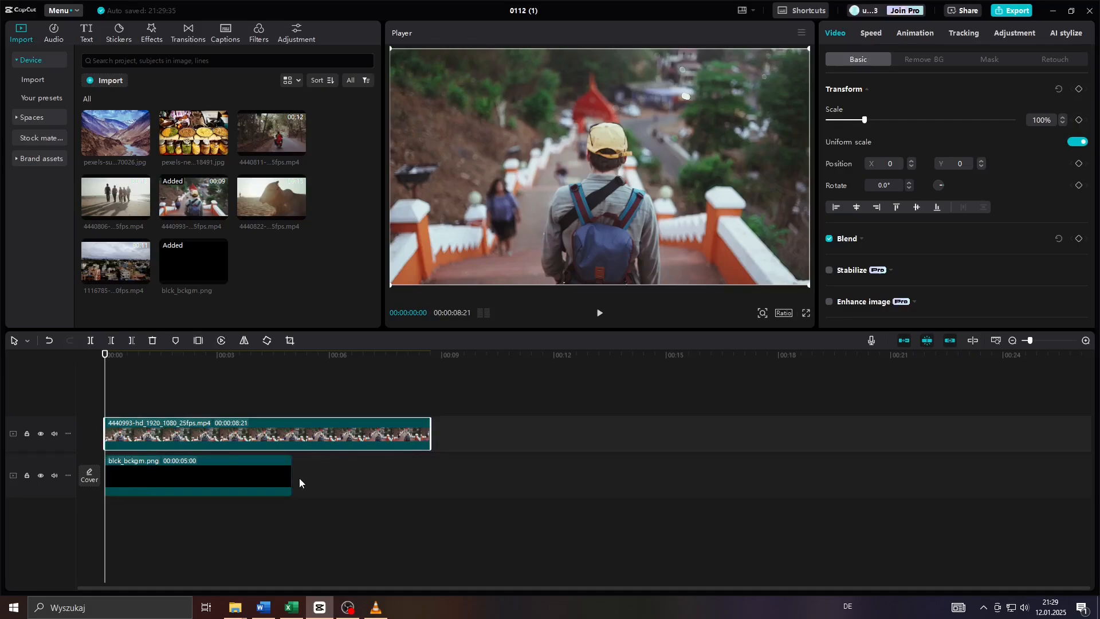
Stretch the black background image's right edge to 00:00:08:21, matching the clip.
{"action": "left_click_drag", "start_coordinate": [291, 476], "coordinate": [400, 476]}
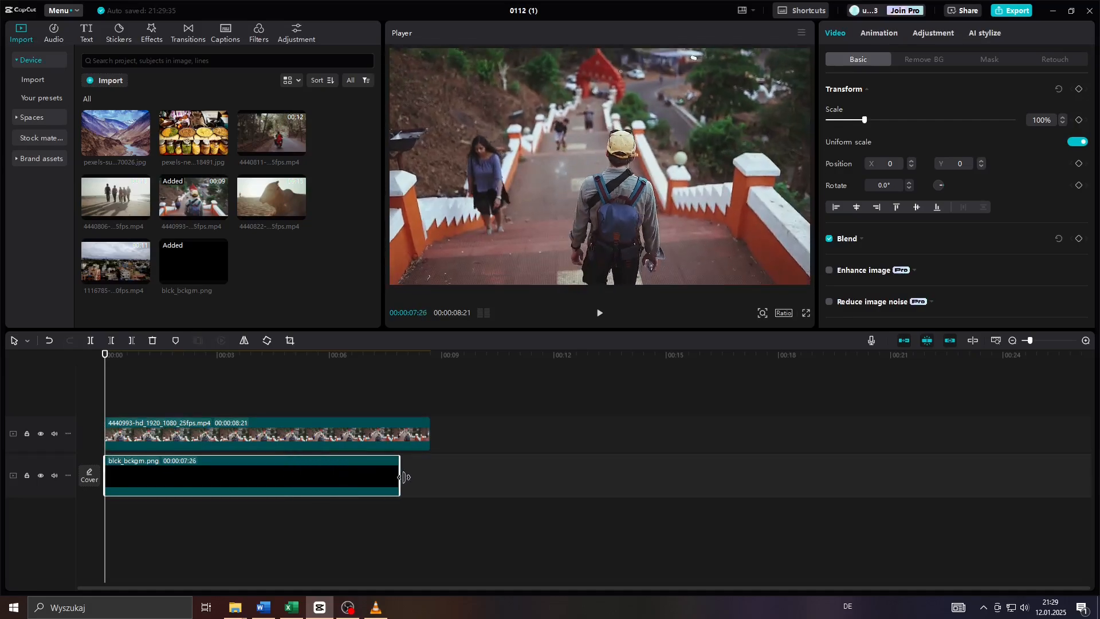
{"action": "left_click_drag", "start_coordinate": [400, 475], "coordinate": [431, 475]}
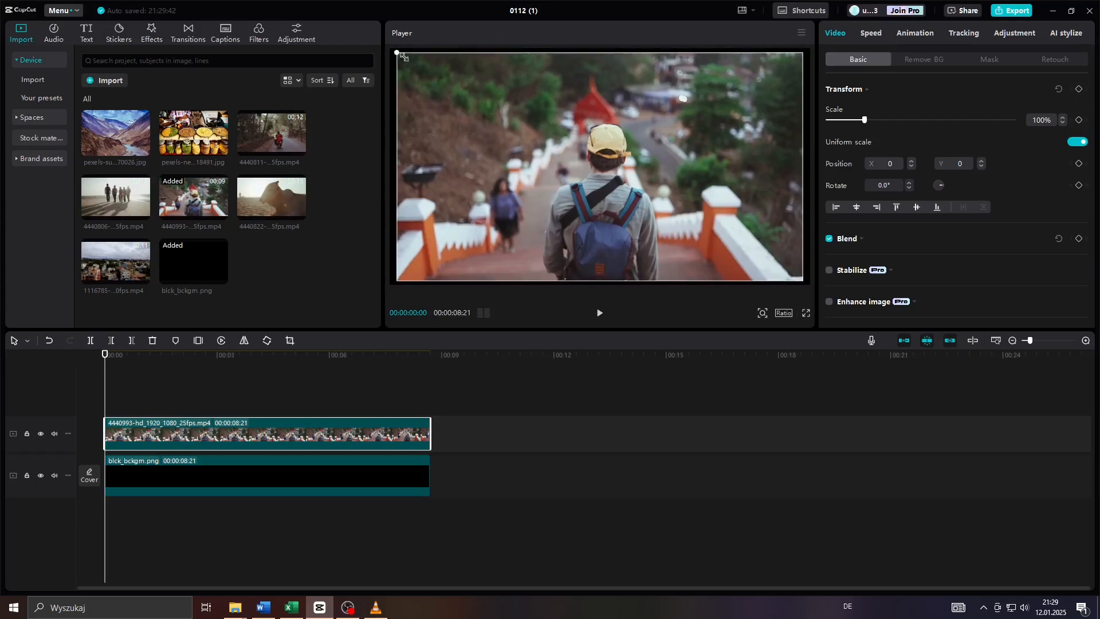
Scale the travel clip down to 97% in the Player and play to preview borders.
{"action": "left_click_drag", "start_coordinate": [399, 55], "coordinate": [399, 282]}
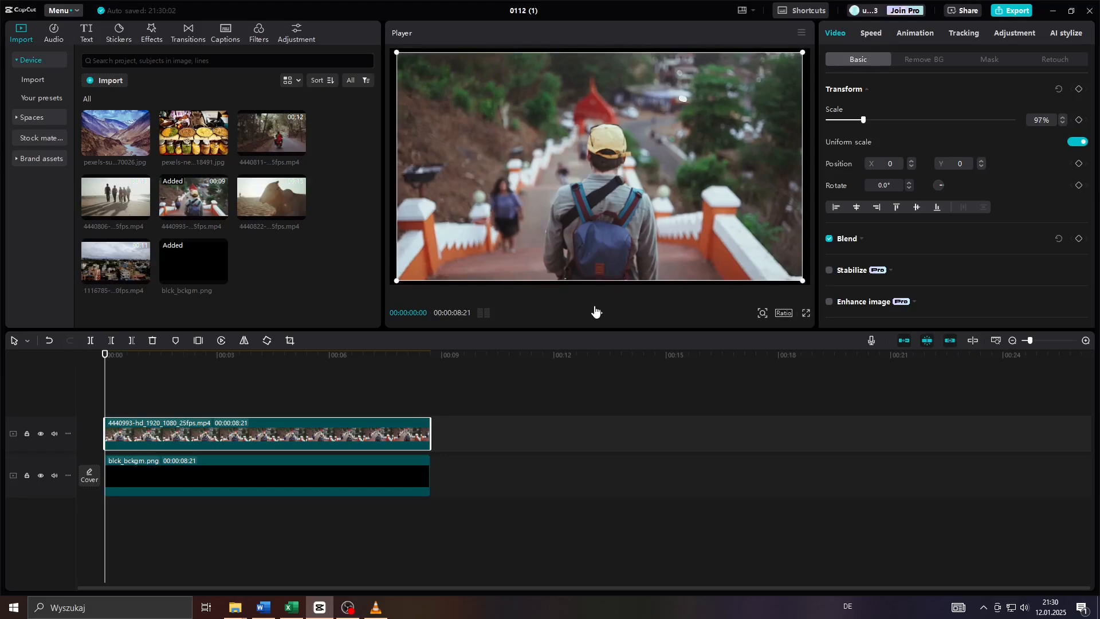
{"action": "left_click", "coordinate": [599, 313]}
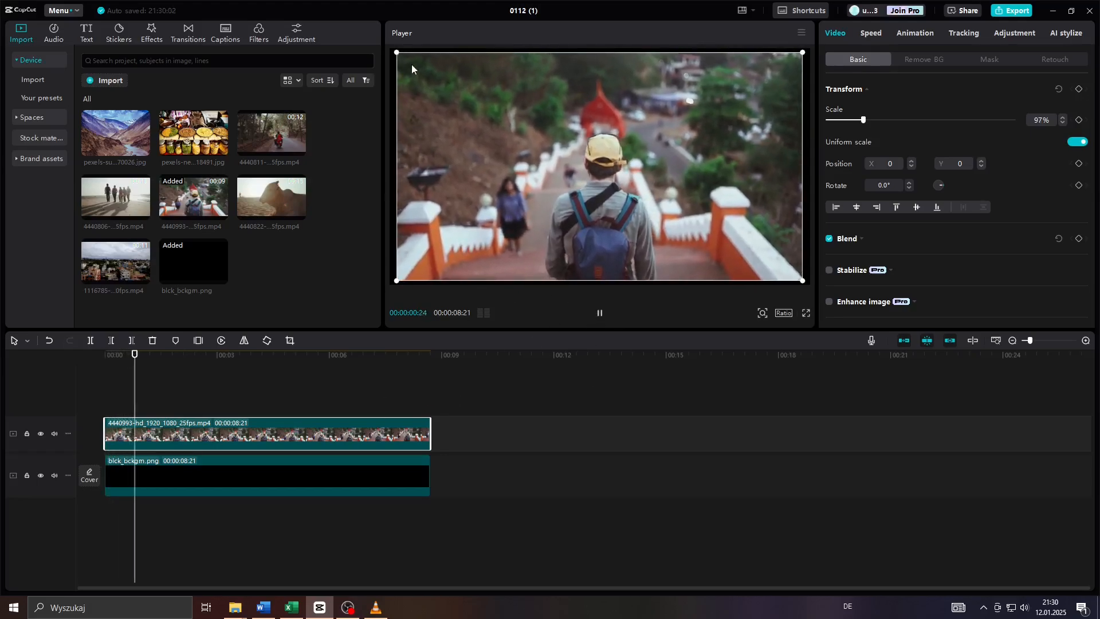